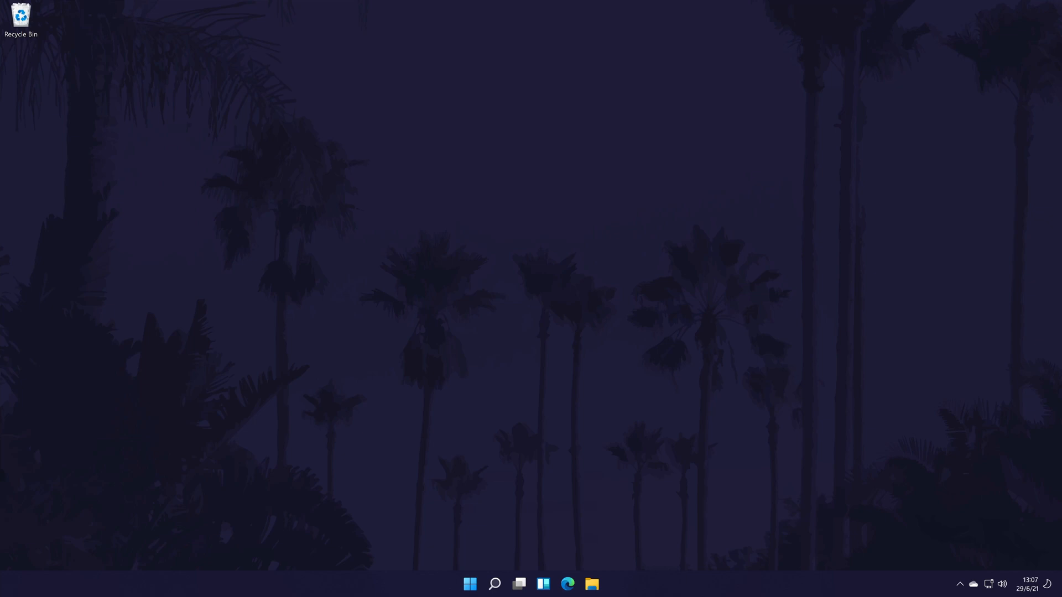
# Bring up the search panel from the taskbar
pyautogui.click(494, 584)
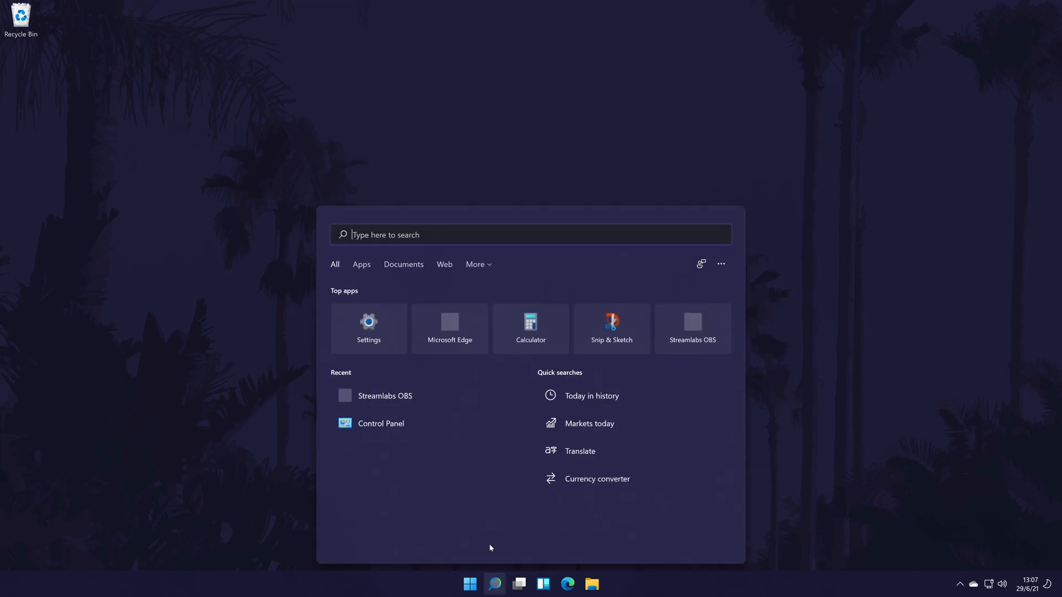
pyautogui.moveTo(368, 323)
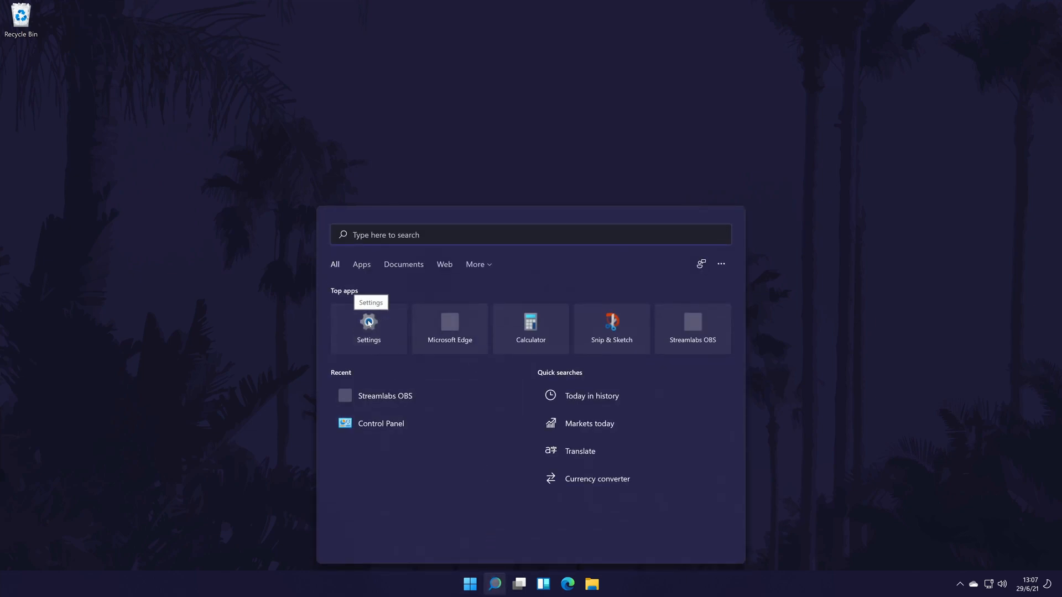
# Search for 'settings' and launch the Settings app from Best match
pyautogui.write('settings')
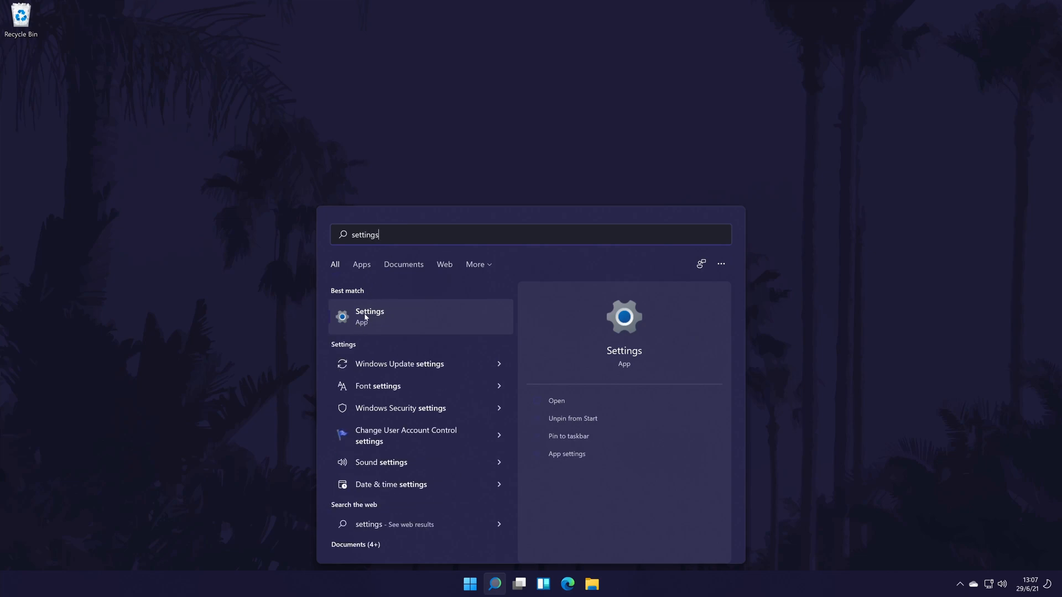
pyautogui.click(370, 316)
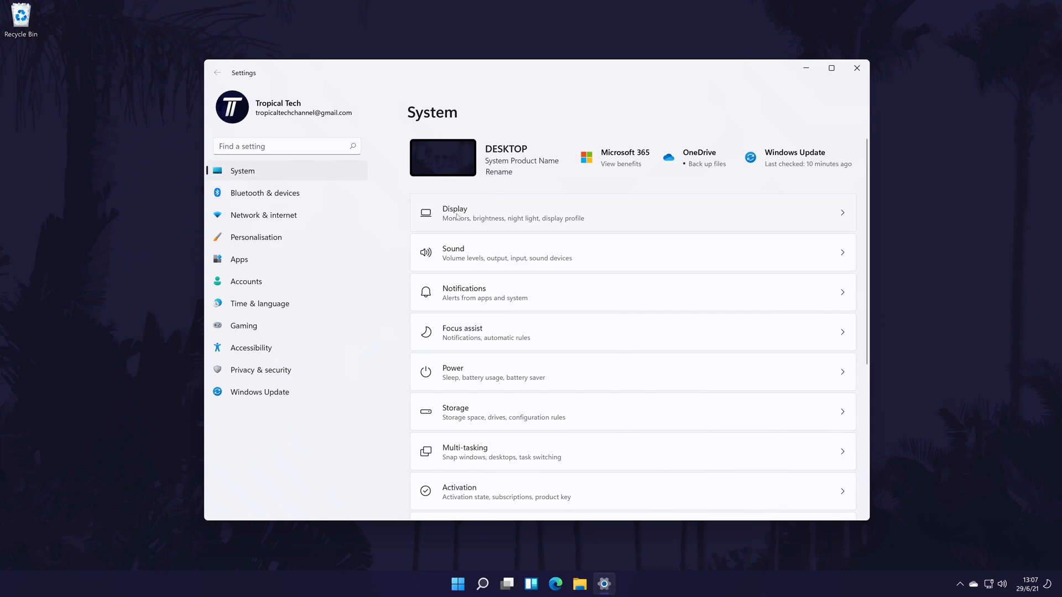
pyautogui.moveTo(512, 217)
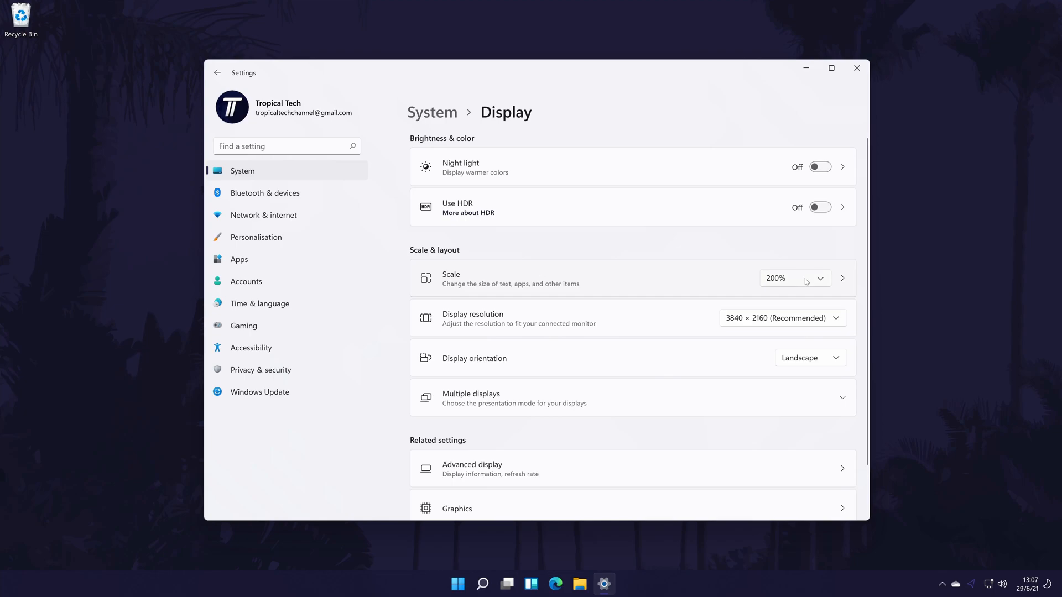
# Set the display scale to 350% and go to the Custom scaling page
pyautogui.click(794, 279)
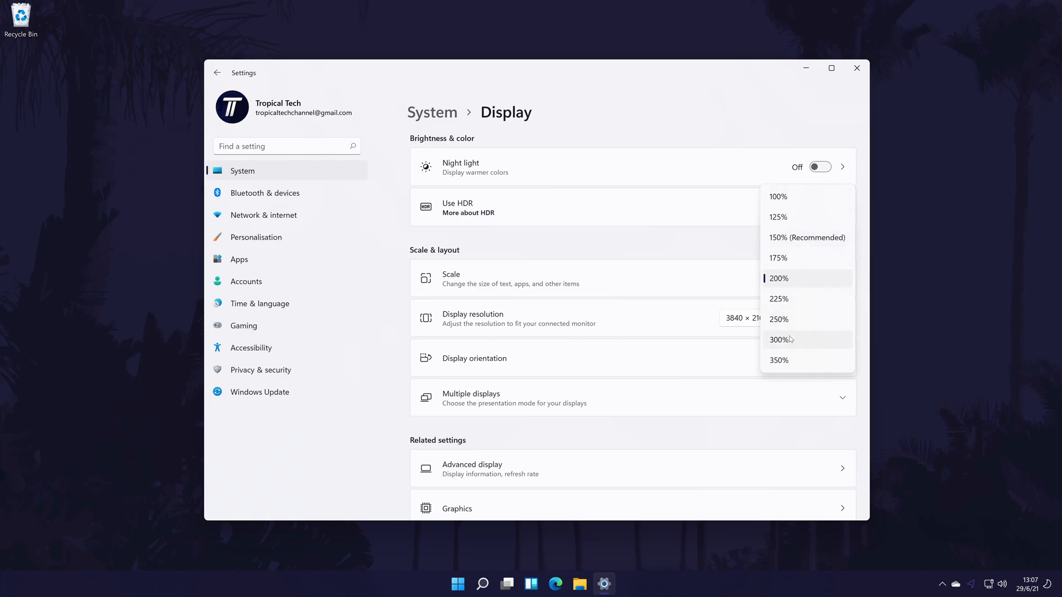
pyautogui.click(779, 360)
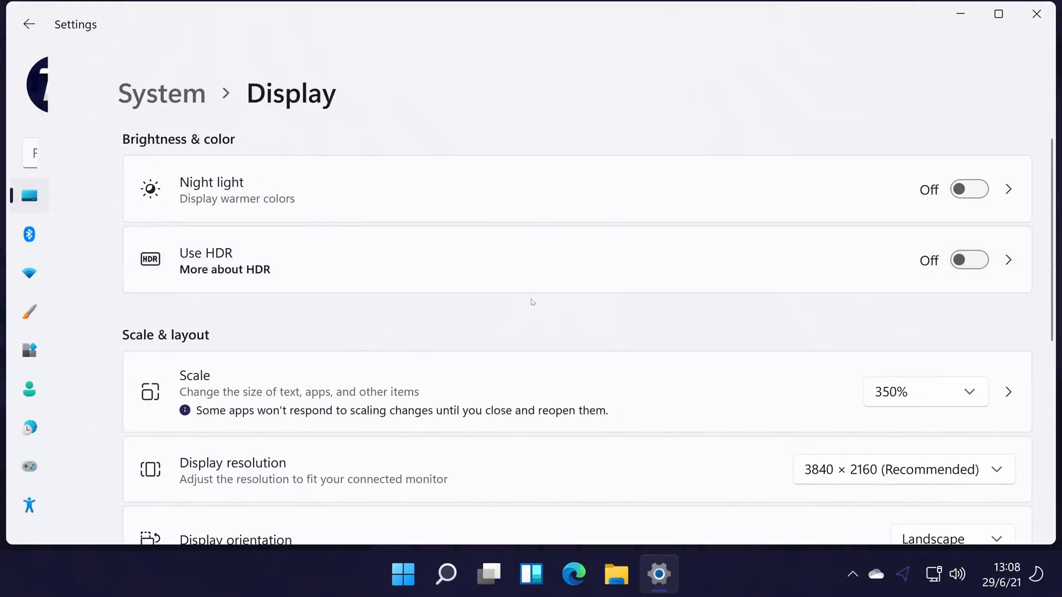
pyautogui.click(924, 392)
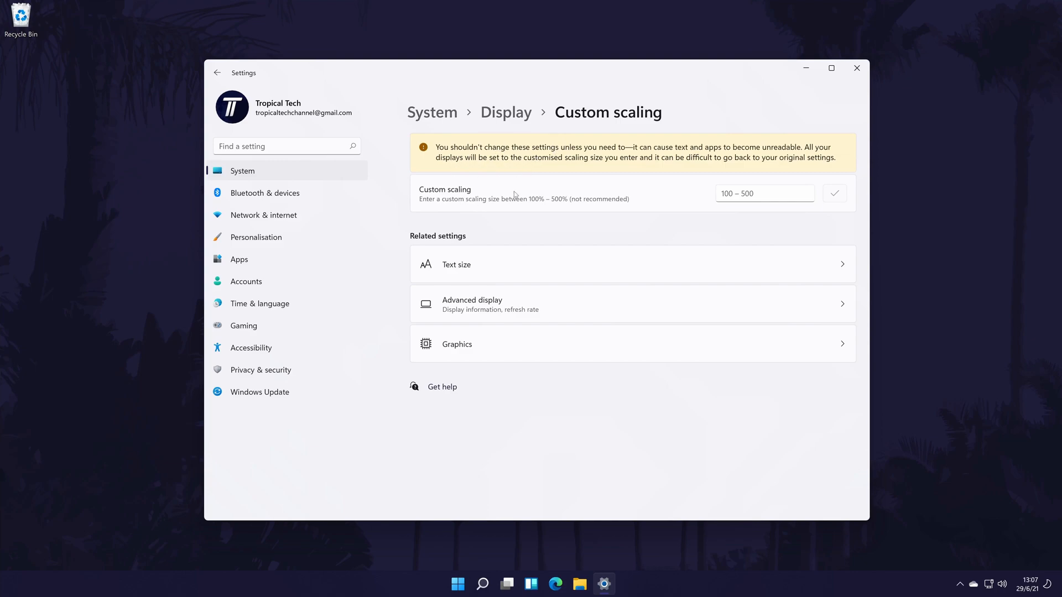
pyautogui.moveTo(741, 181)
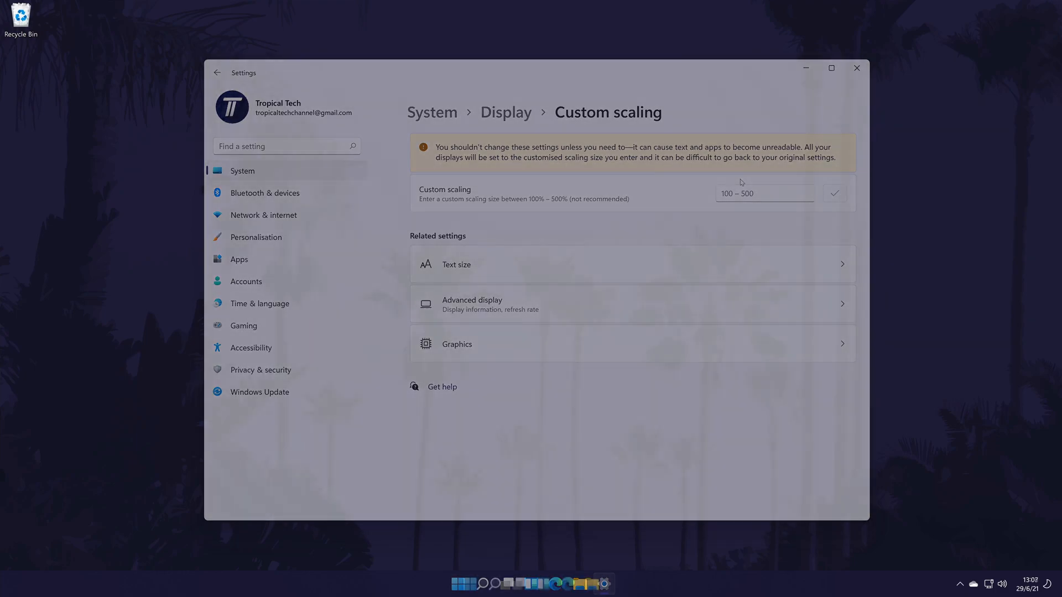
# Close Settings and return to the empty desktop, keeping the 350% scale
pyautogui.click(856, 68)
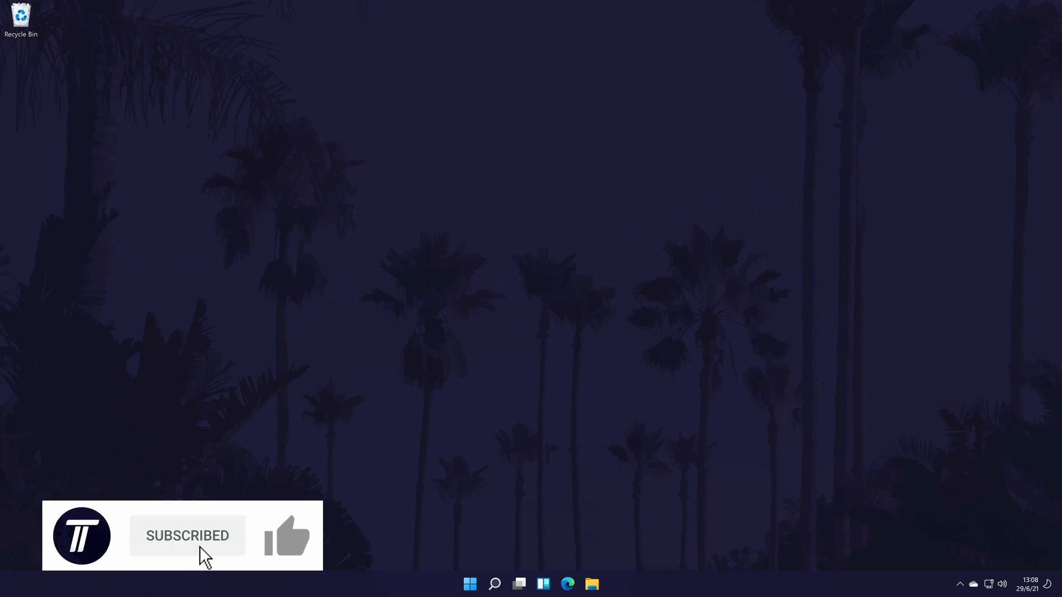
pyautogui.click(285, 537)
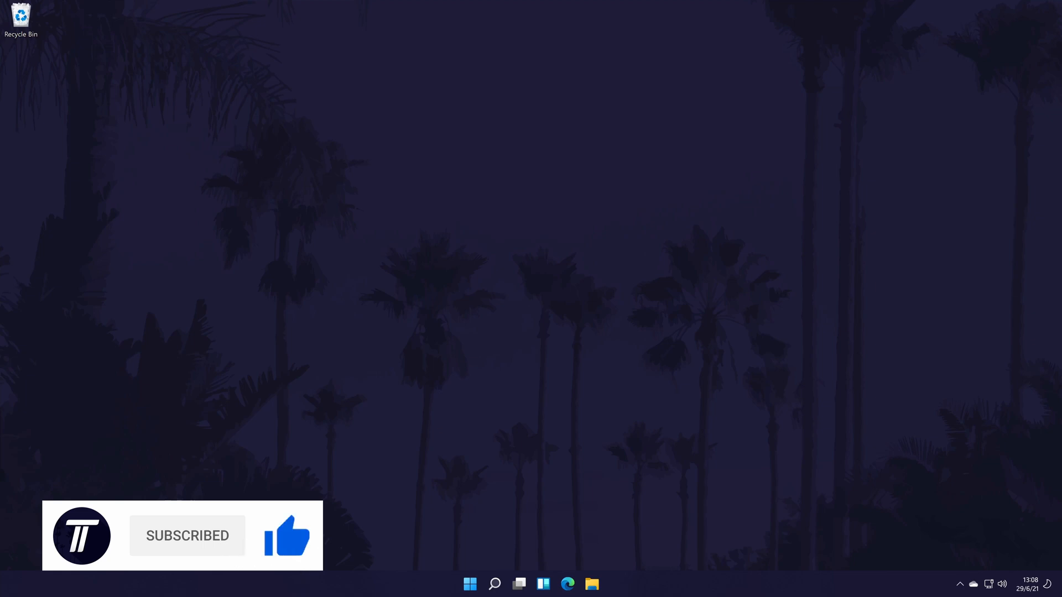